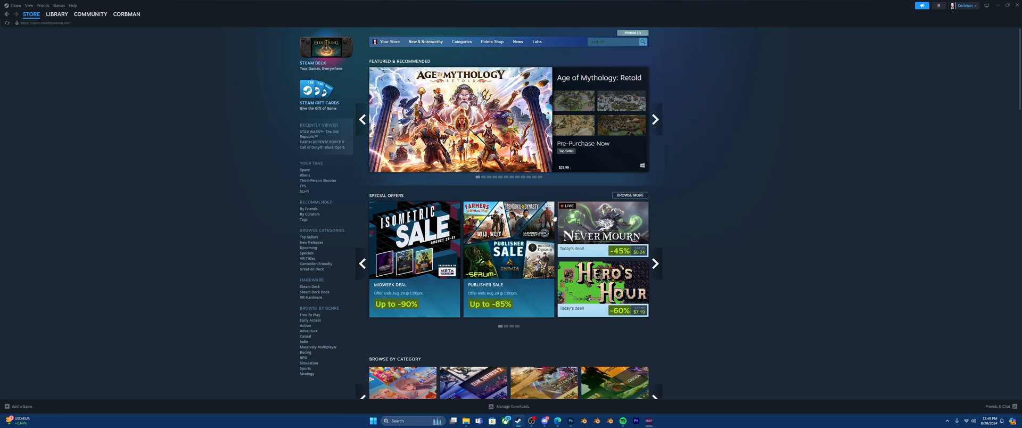
mouse_move(720, 170)
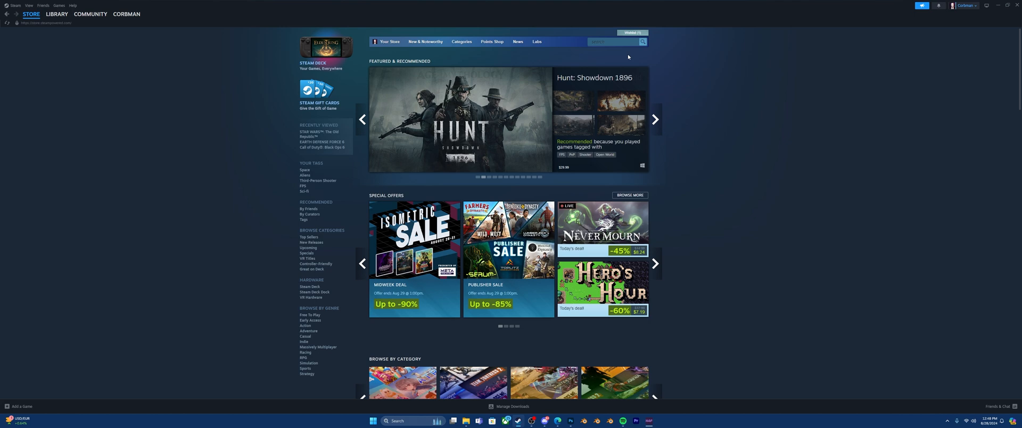
- Search the Steam store for 'Halo 2' to list matching titles
left_click(613, 41)
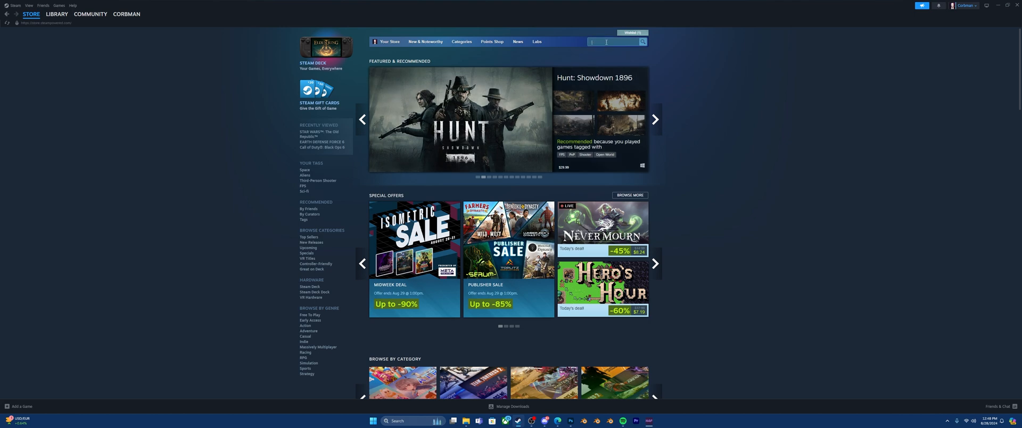
type("HaLO 2")
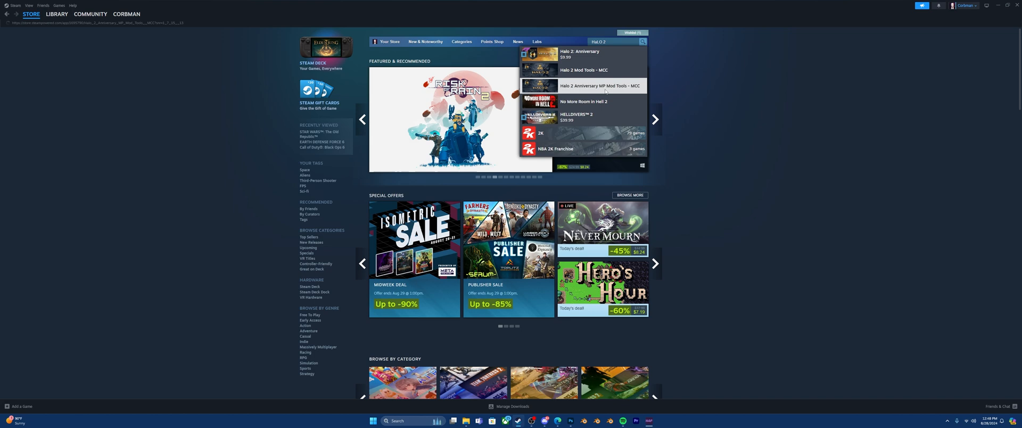
- Install Halo 2 Anniversary MP Mod Tools - MCC from its store page and go to the Library
left_click(599, 85)
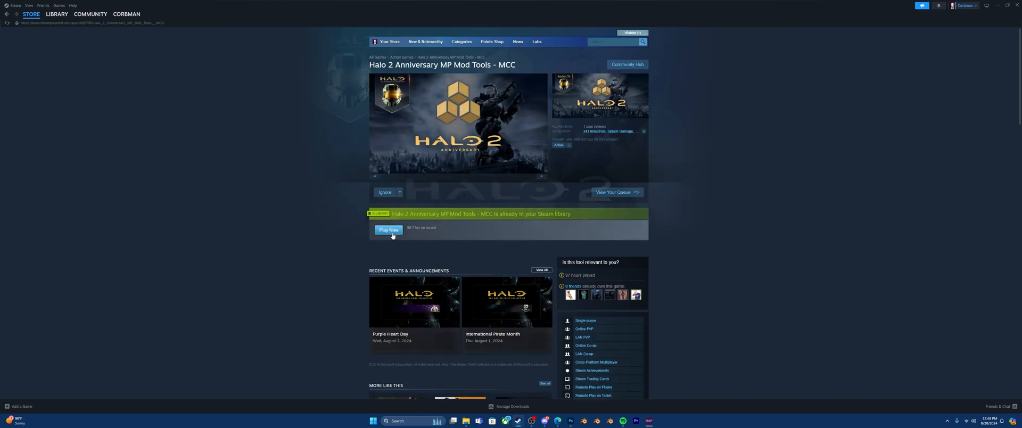
left_click(389, 230)
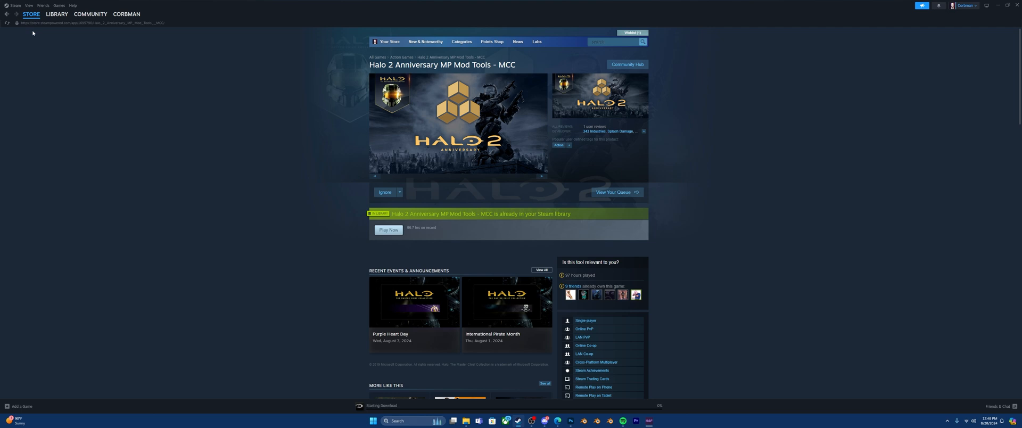
left_click(56, 14)
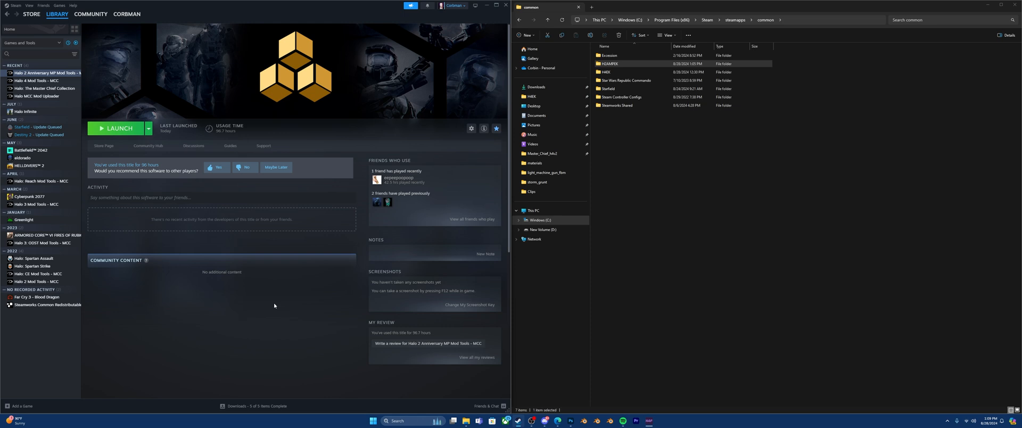
- Launch Foundation from the mod tools' launch options, declining to switch the current project
left_click(117, 128)
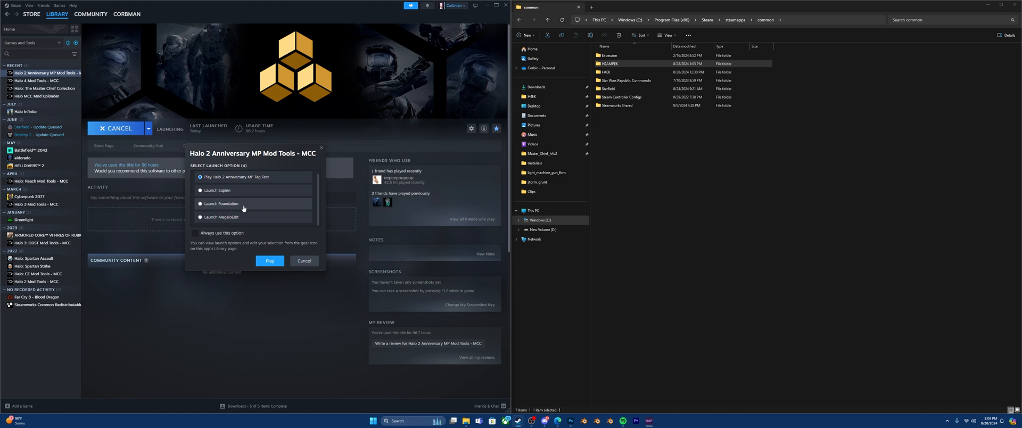
left_click(200, 203)
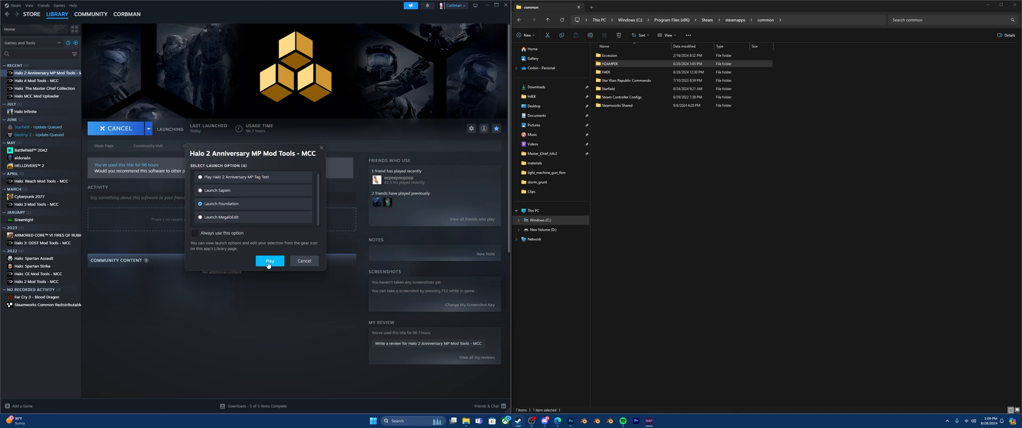
left_click(269, 260)
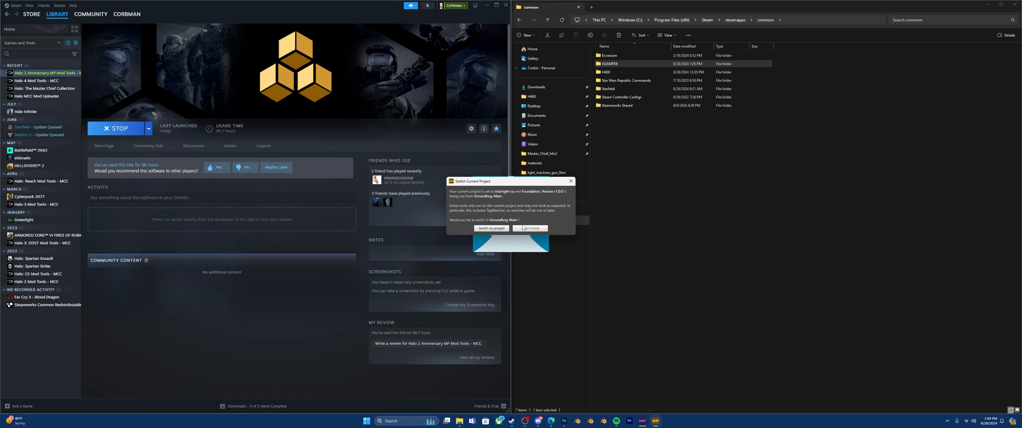
left_click(492, 228)
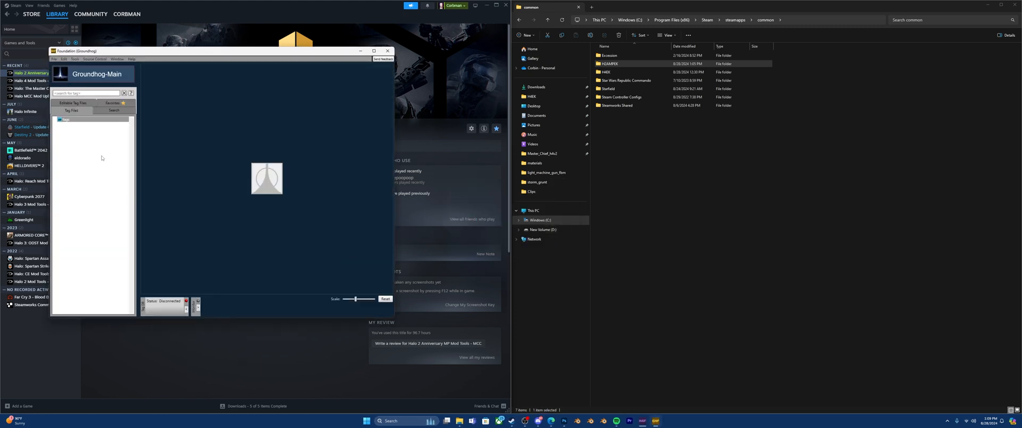
mouse_move(69, 153)
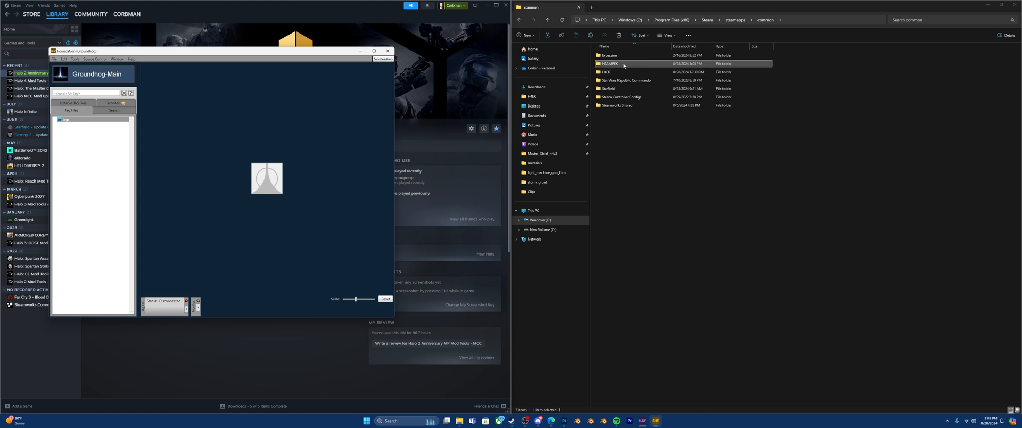
- Open the H2AMPEK folder and select the H2AEK.7z archive, then the H2AEK Extract batch file
double_click(608, 64)
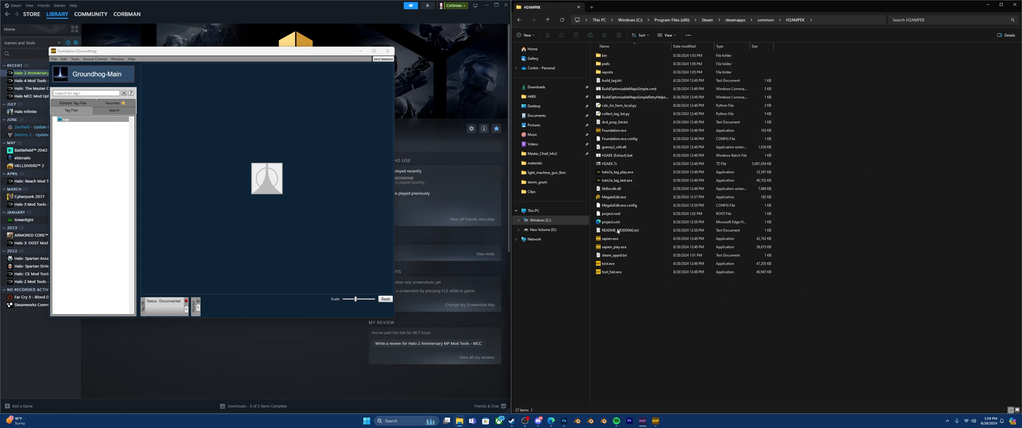
left_click(613, 164)
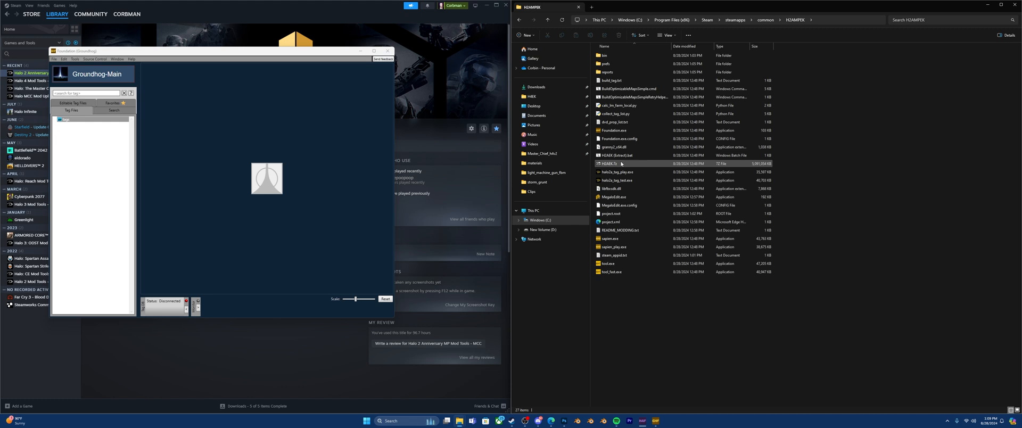
mouse_move(620, 164)
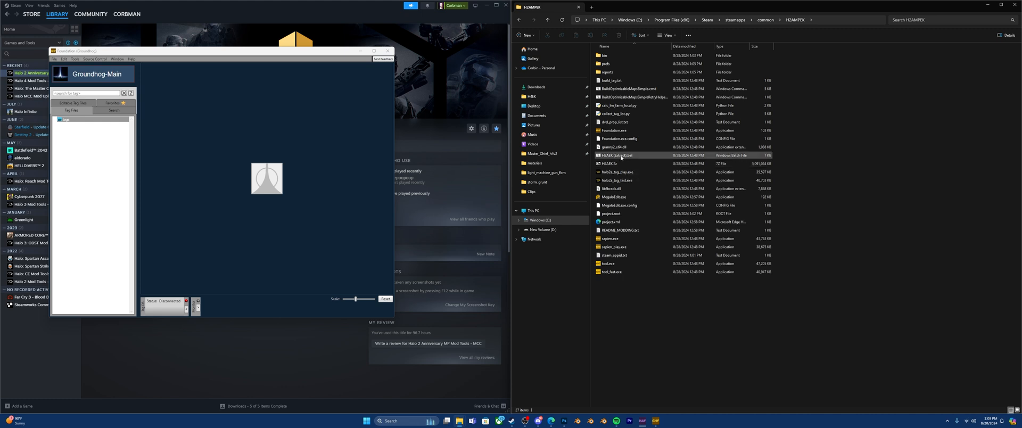
mouse_move(619, 156)
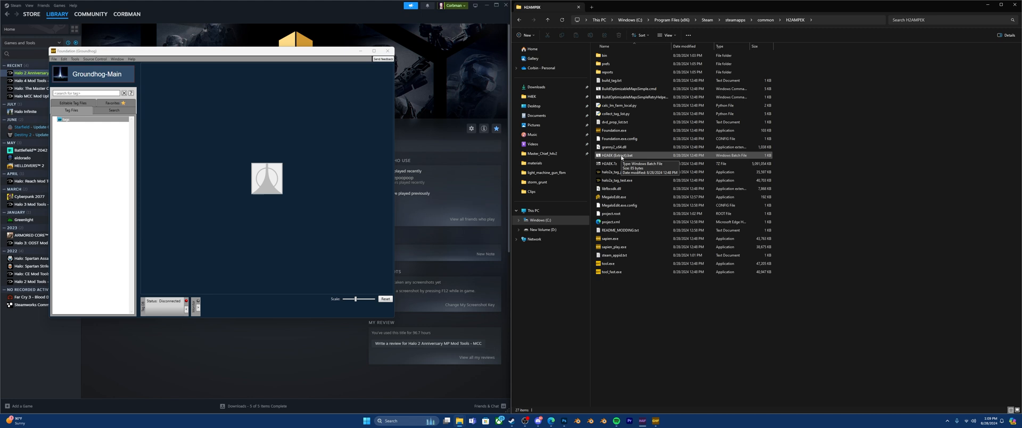
left_click(617, 155)
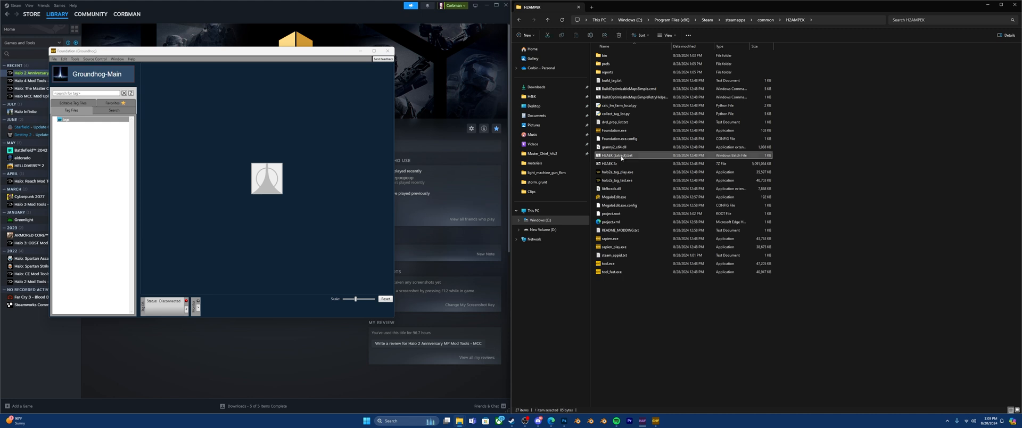
- Run the H2AEK Extract batch file to unpack H2AEK.7z into the tags folder
double_click(618, 155)
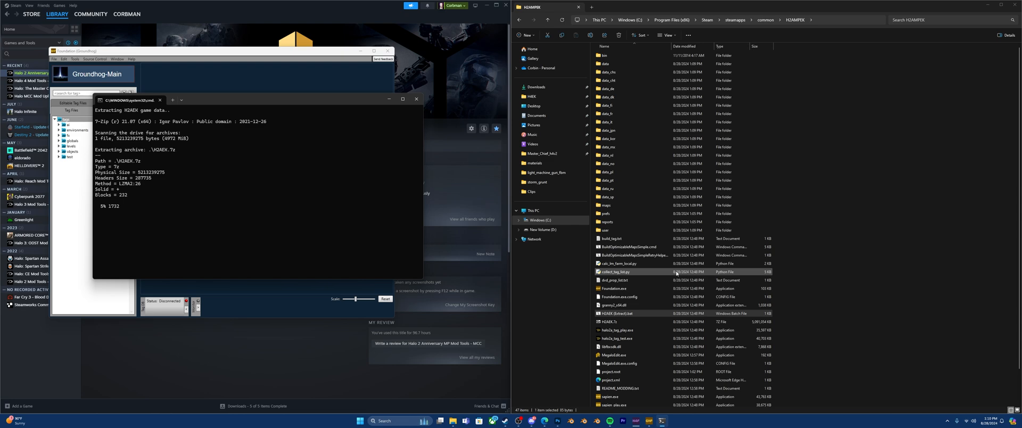
left_click(619, 280)
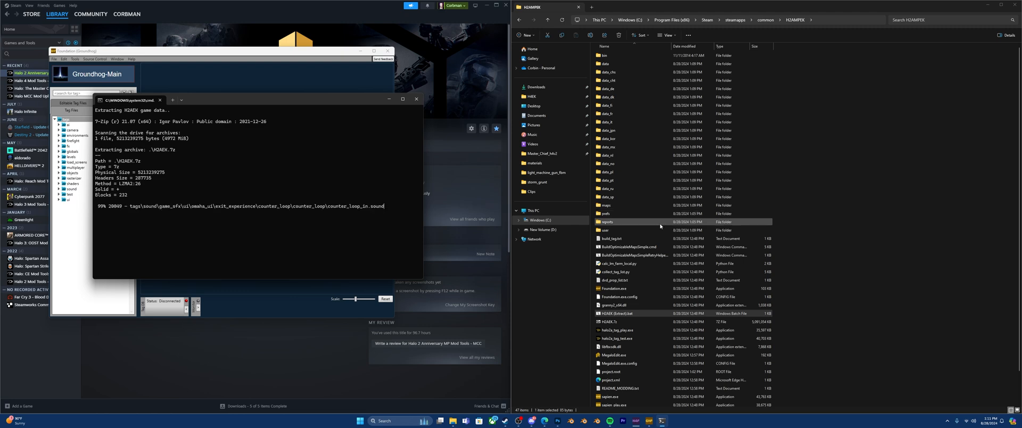
scroll("down", 3)
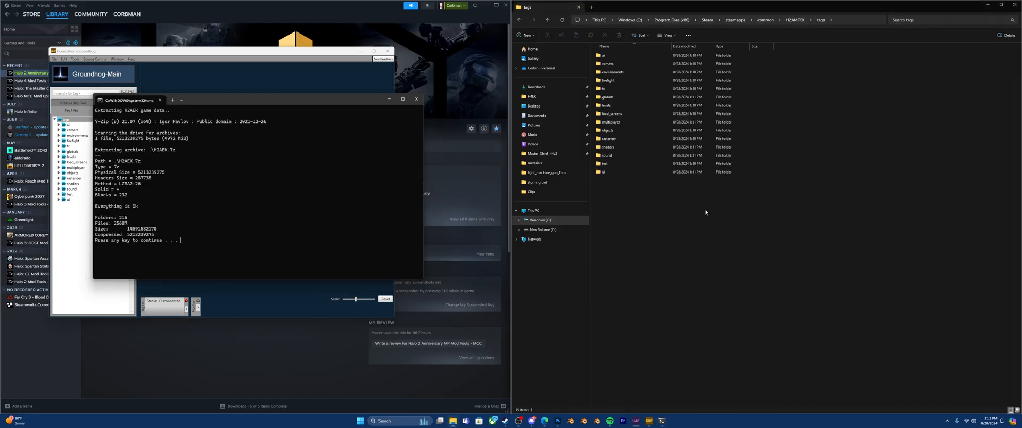
mouse_move(706, 232)
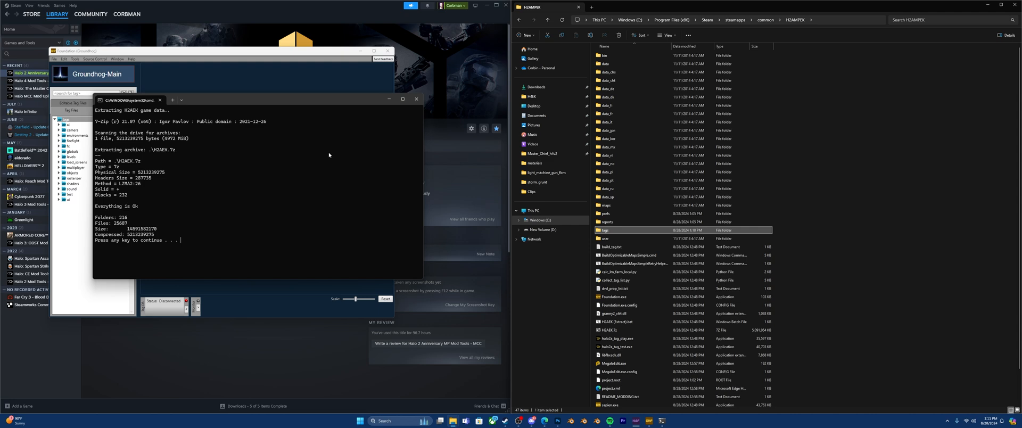
mouse_move(306, 157)
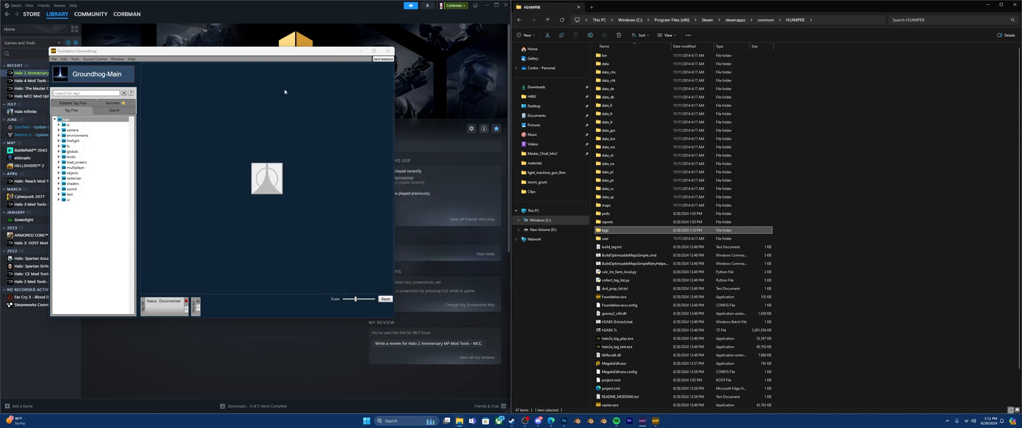
- Snap Foundation left and open the objects > characters > storm_masterchief biped tag
left_click(375, 50)
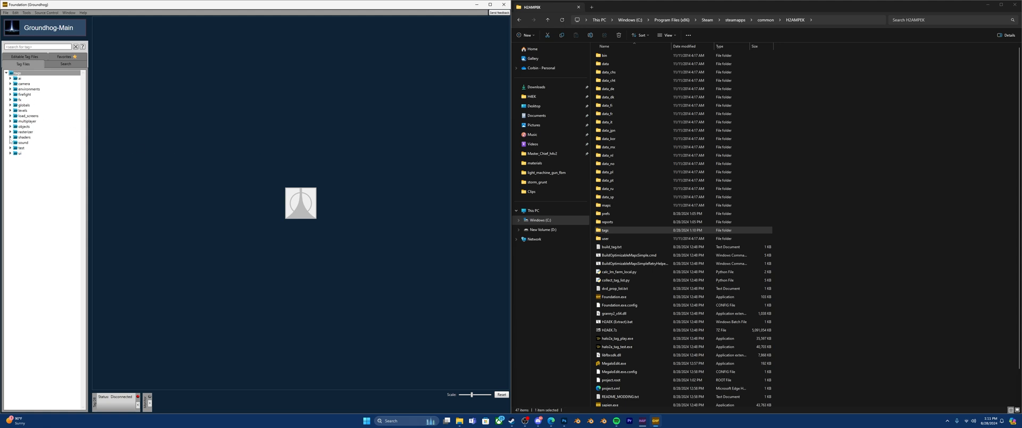
left_click(10, 127)
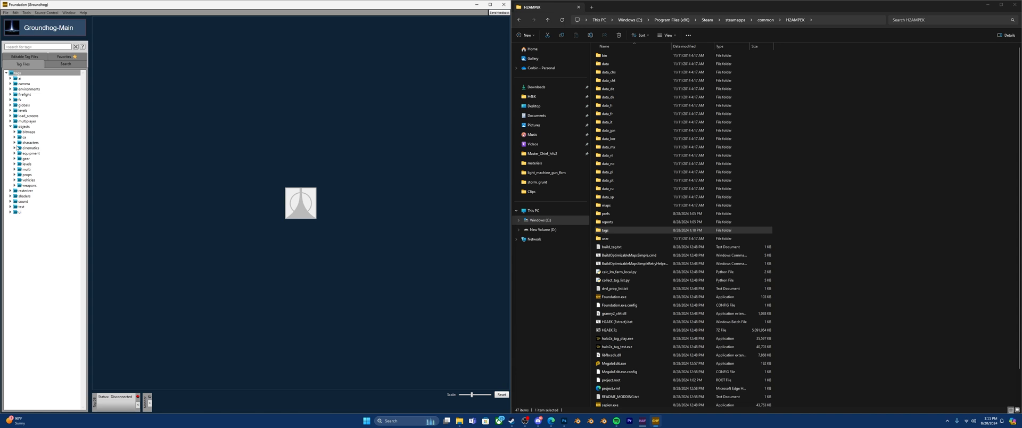
left_click(15, 143)
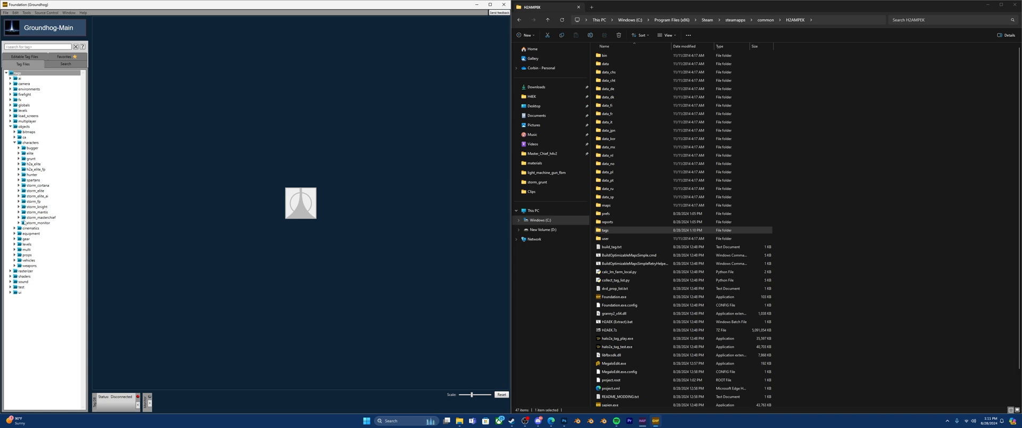
left_click(21, 217)
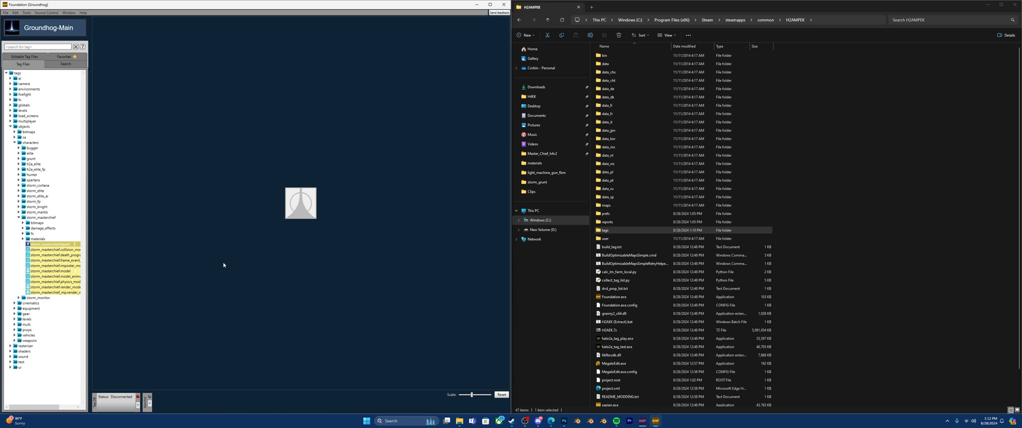
double_click(49, 243)
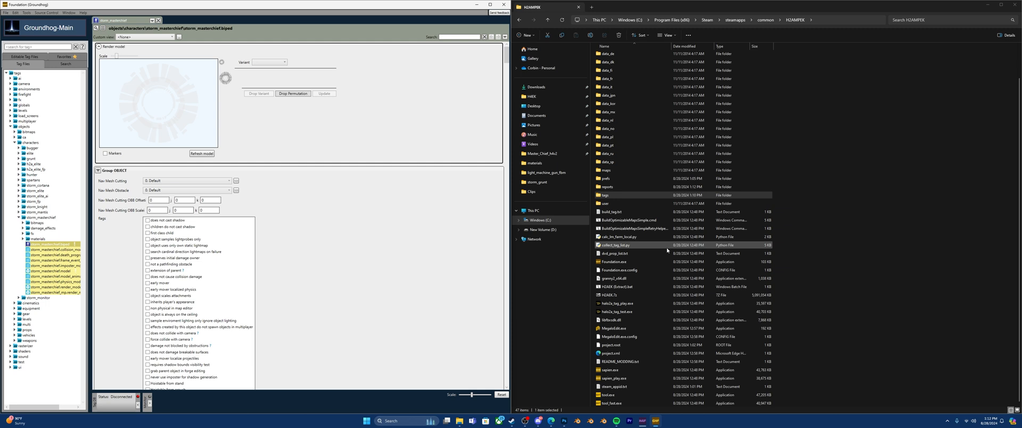
- Launch sapien.exe from the H2AMPEK folder to get the scenario Open dialog
left_click(627, 303)
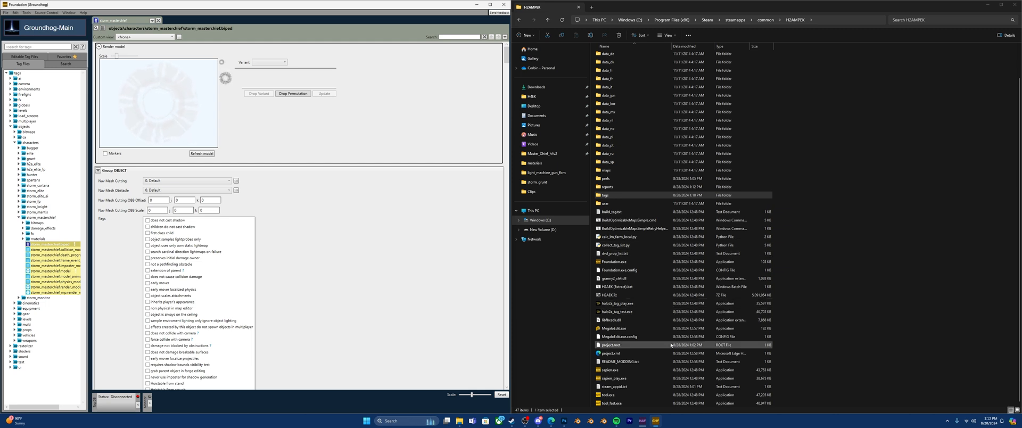
left_click(610, 370)
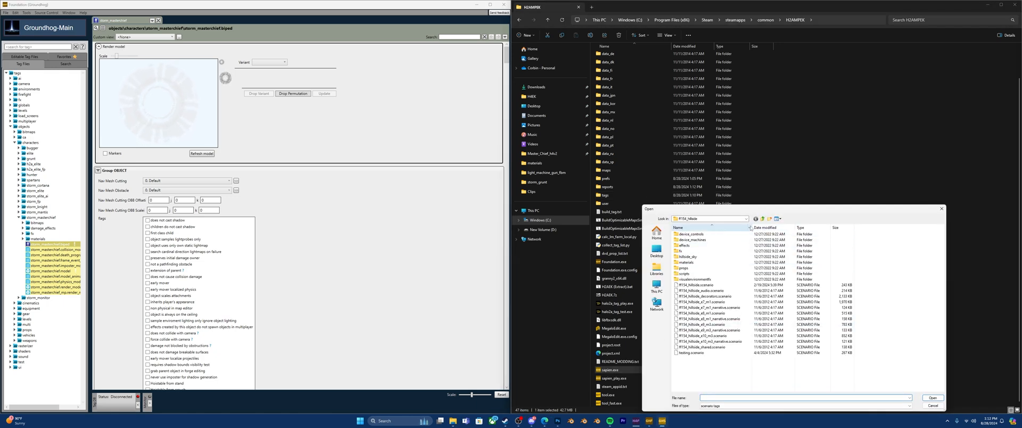
- In Sapien's Open dialog, go up to H2AMPEK and open the tags folder
left_click(745, 219)
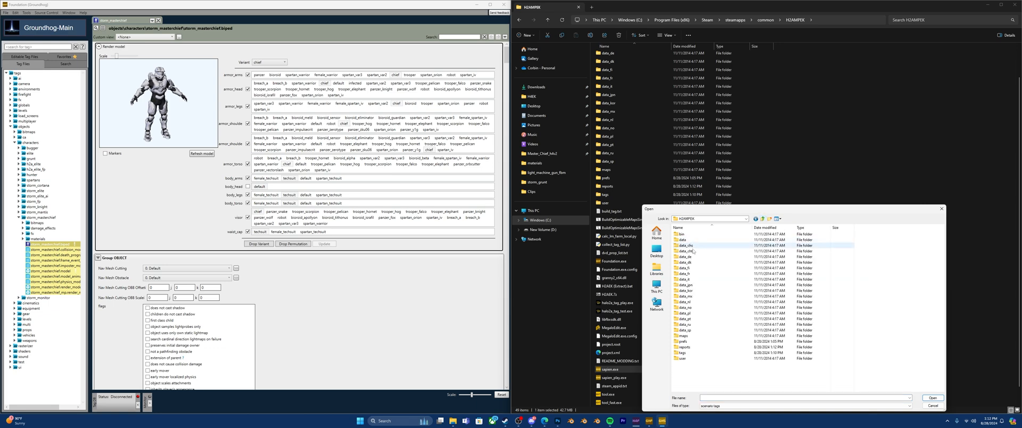
left_click(683, 353)
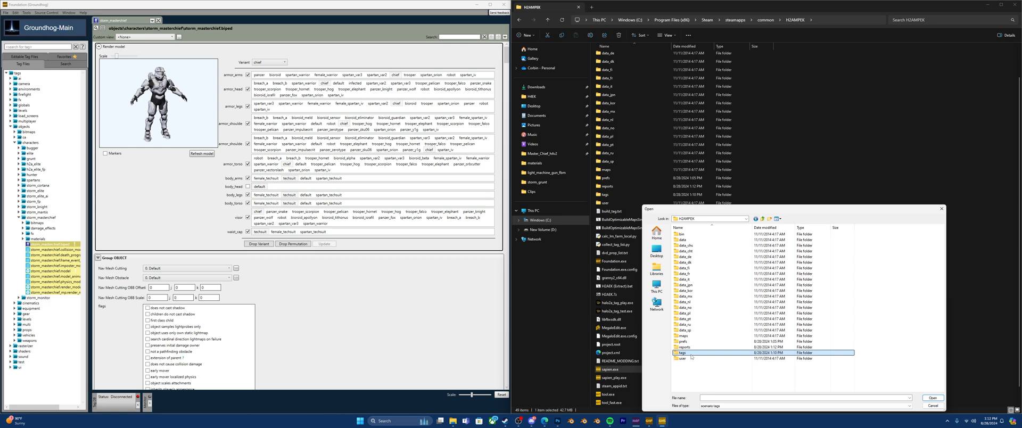
double_click(682, 352)
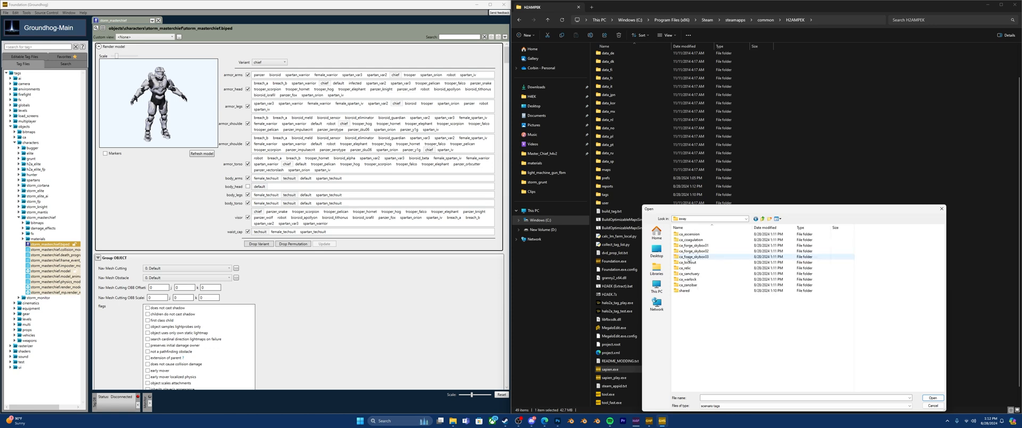
mouse_move(701, 268)
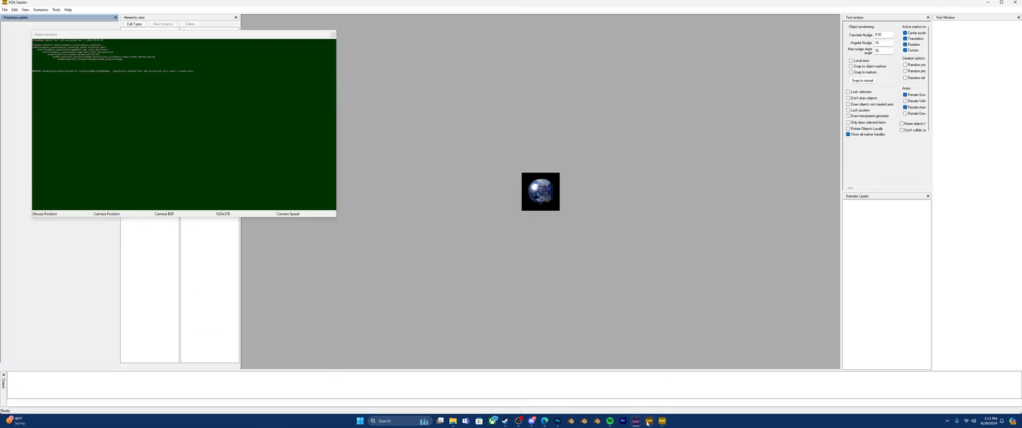
left_click(660, 420)
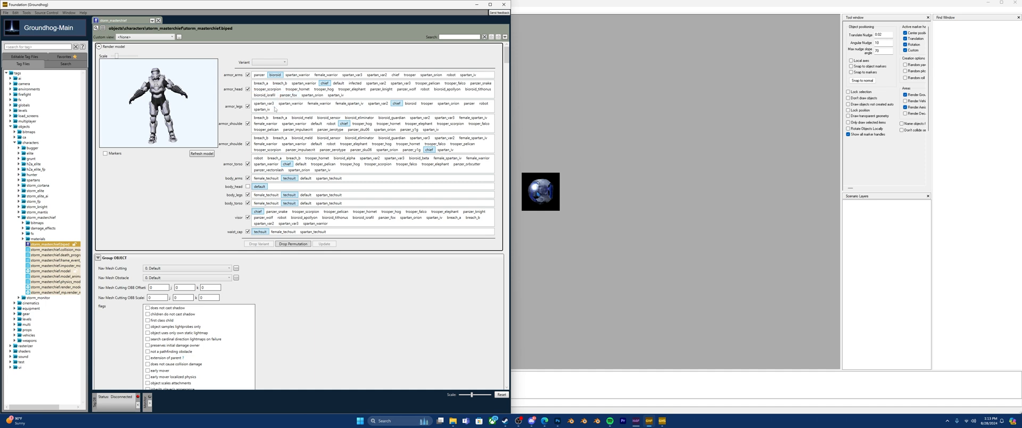
mouse_move(642, 191)
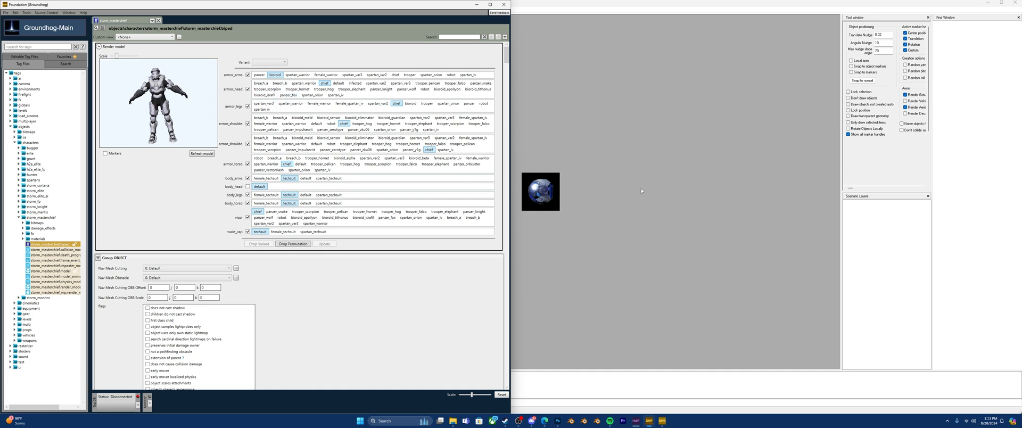